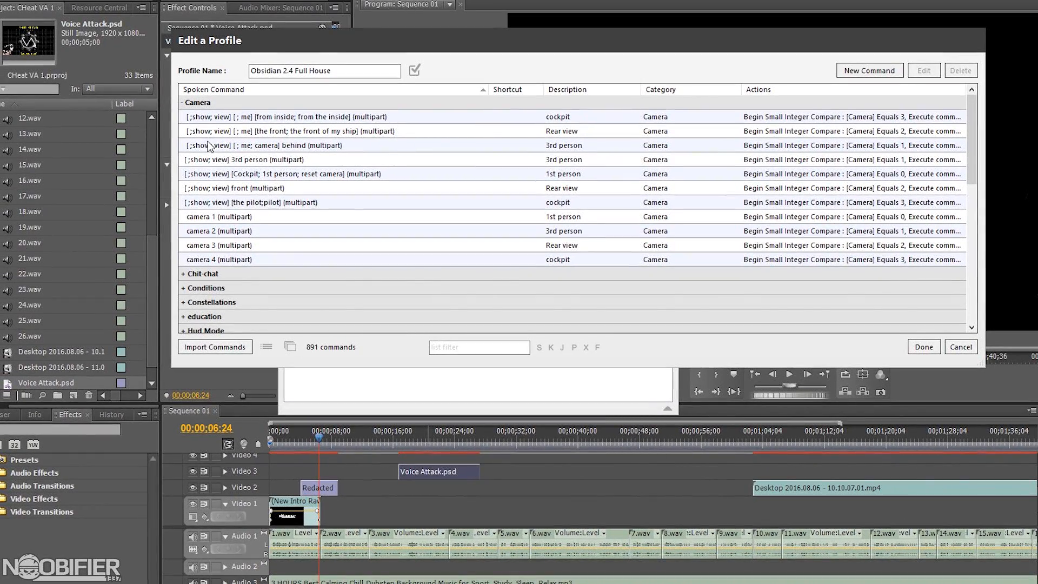
Step: Browse the Wookie1337 command list, then return to the main window's log showing 'look missile' unrecognized
{"action": "scroll", "scroll_direction": "down", "scroll_amount": 3}
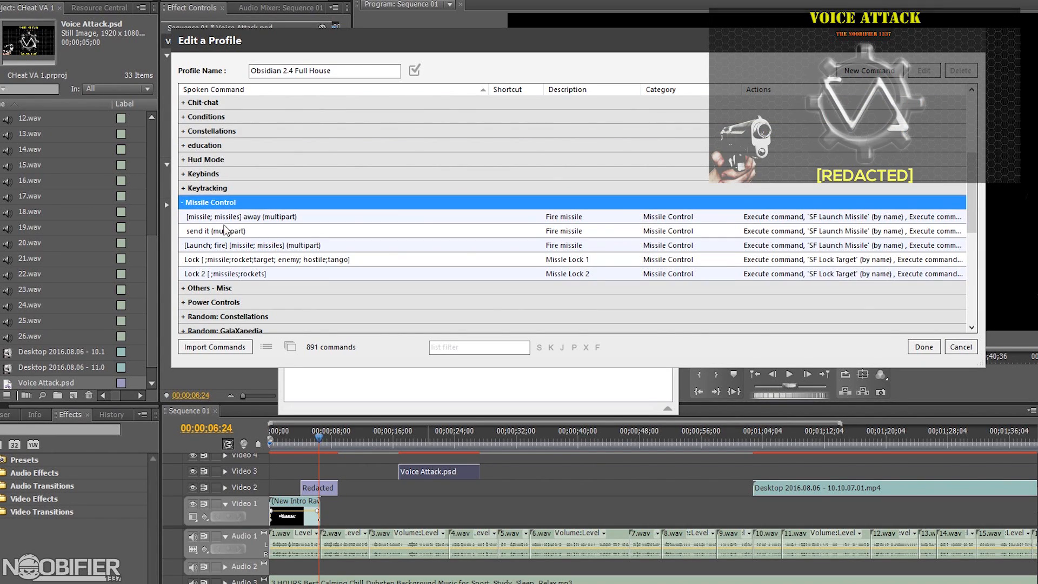
{"action": "left_click", "coordinate": [215, 230]}
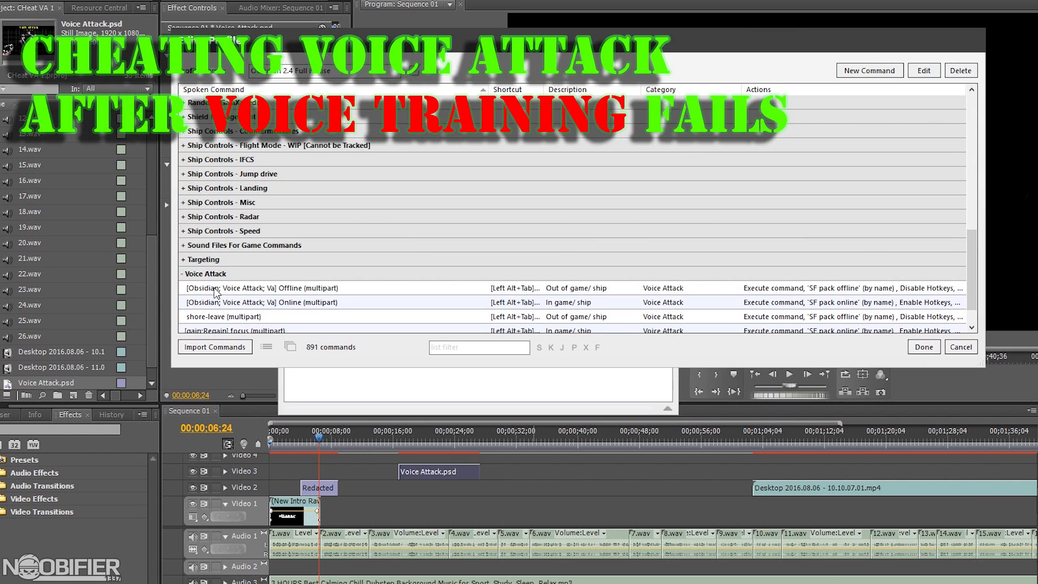
{"action": "mouse_move", "coordinate": [196, 195]}
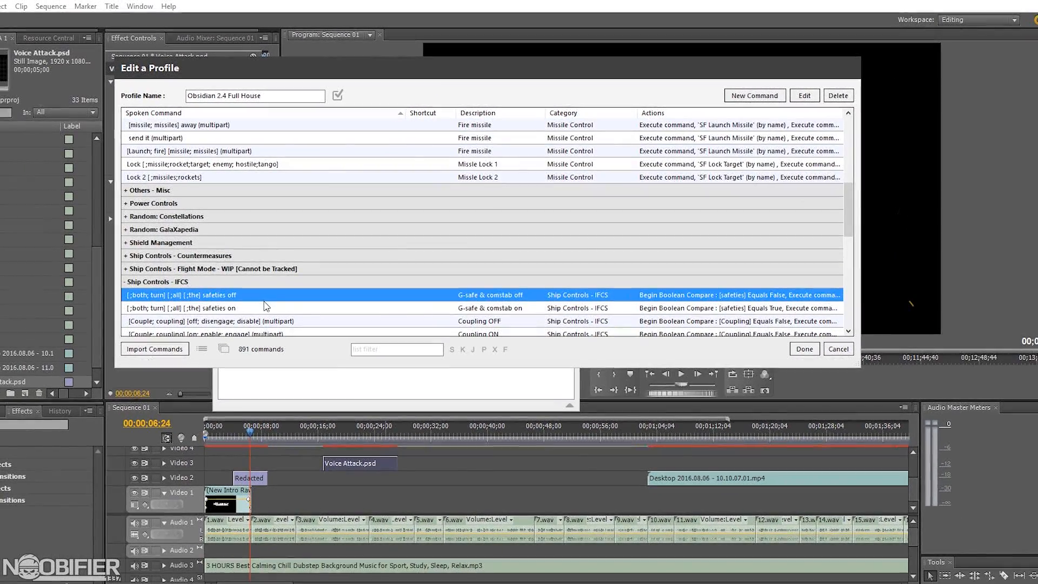
{"action": "left_click", "coordinate": [159, 242]}
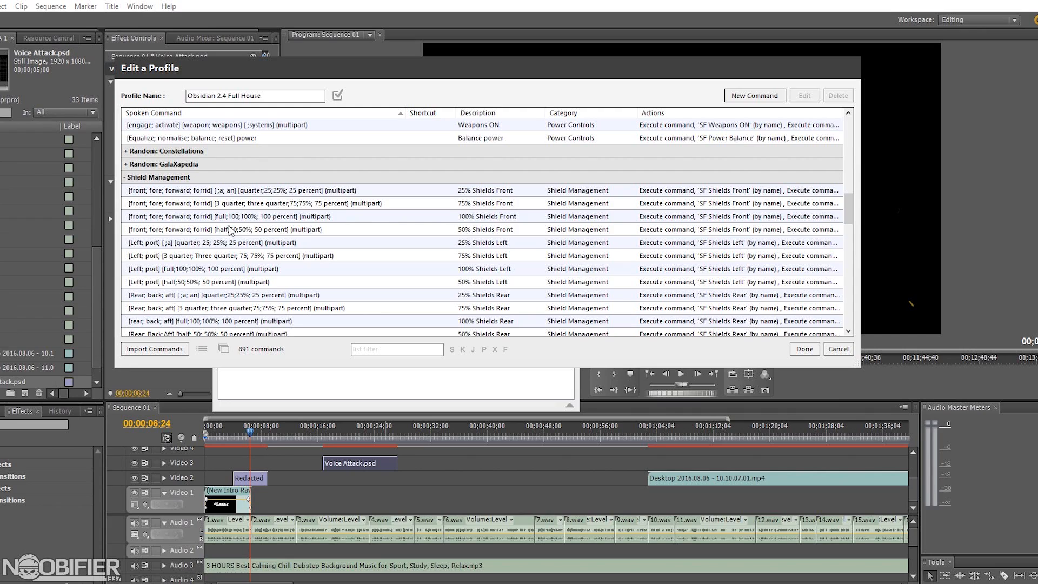
{"action": "scroll", "scroll_direction": "down", "scroll_amount": 3}
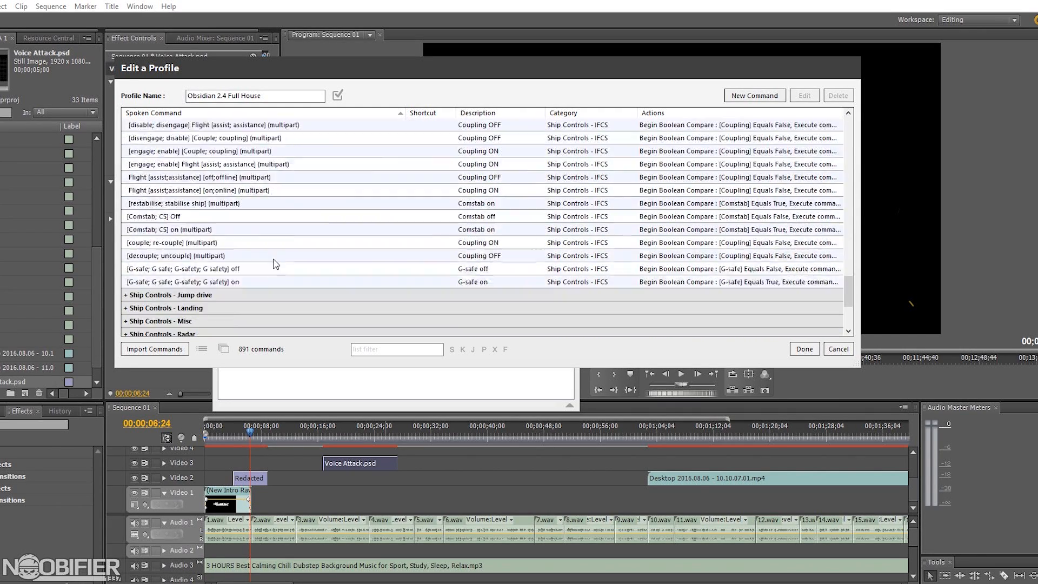
{"action": "scroll", "scroll_direction": "down", "scroll_amount": 3}
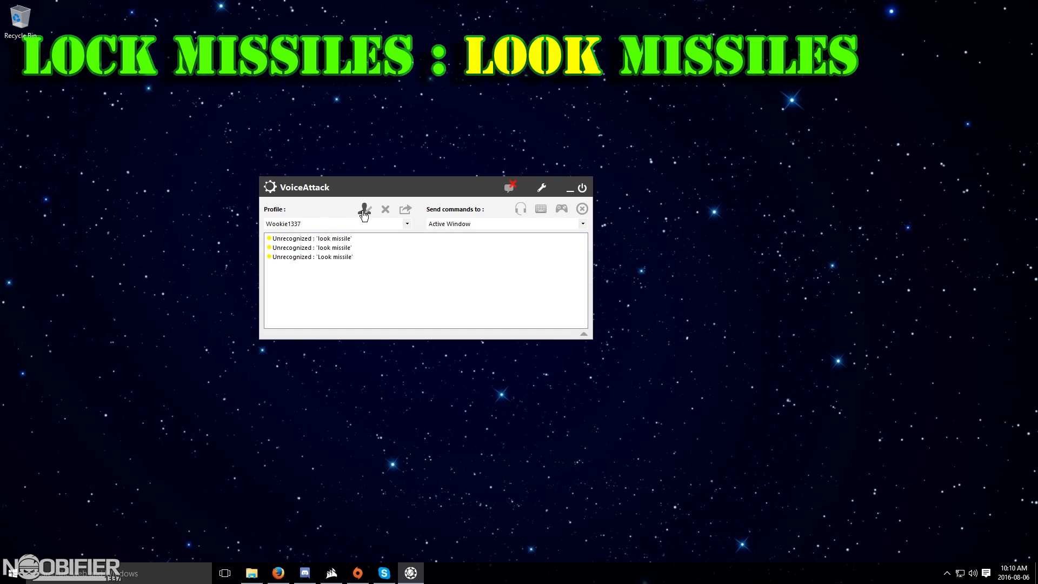
Step: Open the Wookie1337 profile editor to reach the Missile Control 'Lock one' command
{"action": "left_click", "coordinate": [364, 208]}
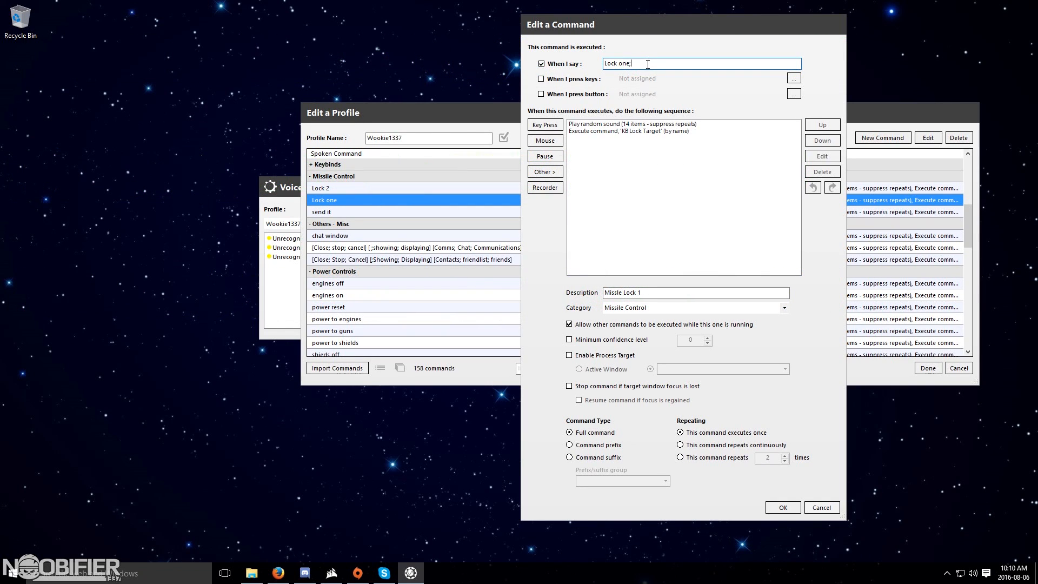
Step: Add 'look missile' as an alternate spoken phrase for 'Lock one' and confirm
{"action": "type", "text": "look mi"}
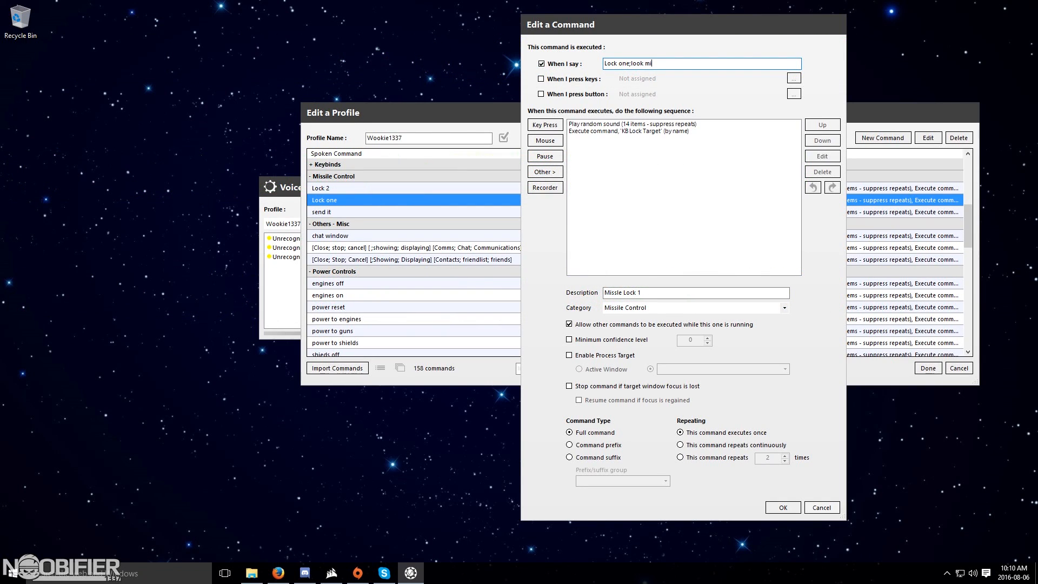
{"action": "type", "text": "ssile"}
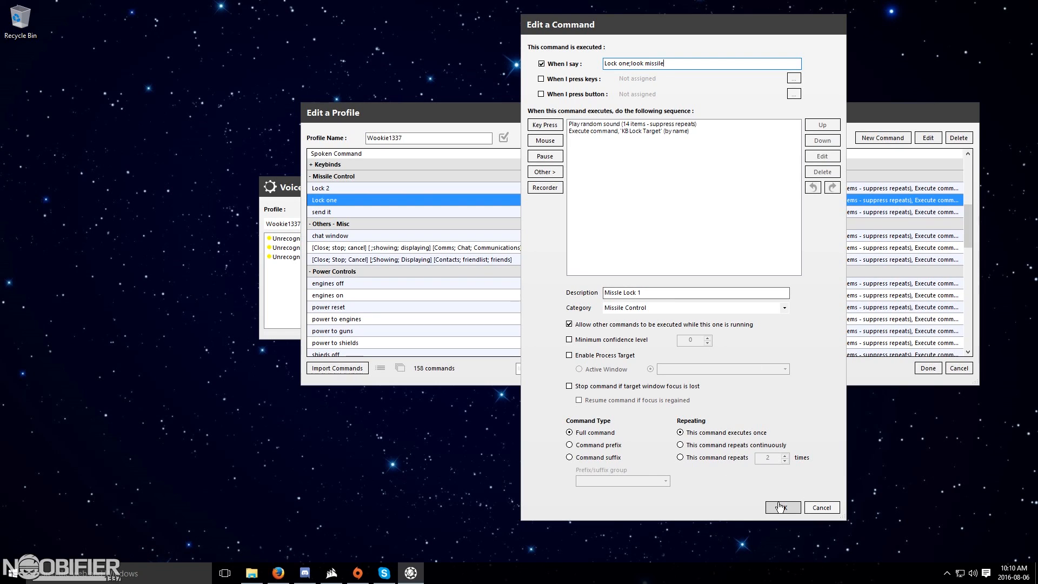
{"action": "left_click", "coordinate": [781, 507]}
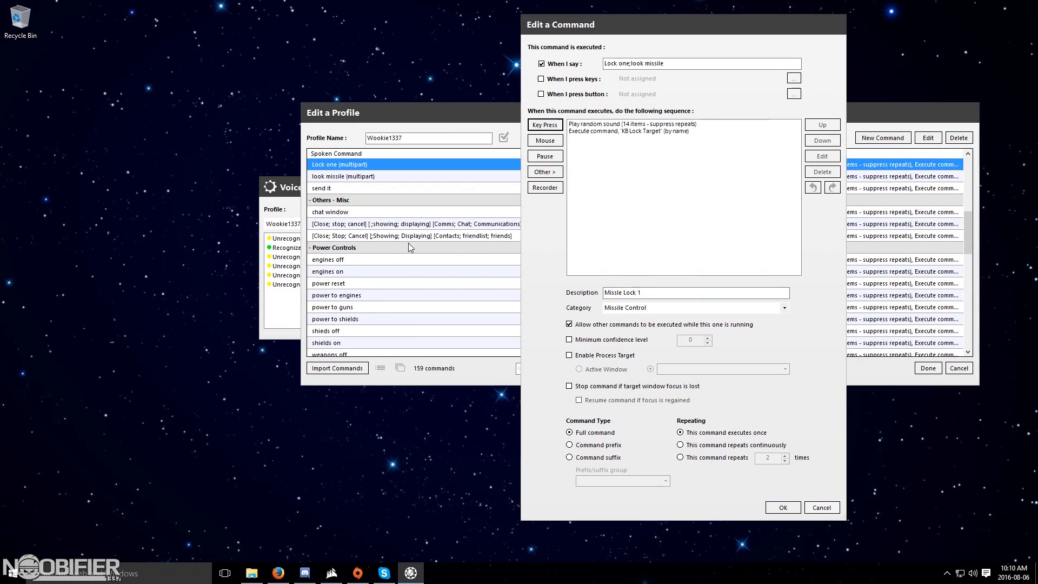
Step: Append ';lock missile' to the command's phrases and confirm
{"action": "left_click", "coordinate": [633, 62]}
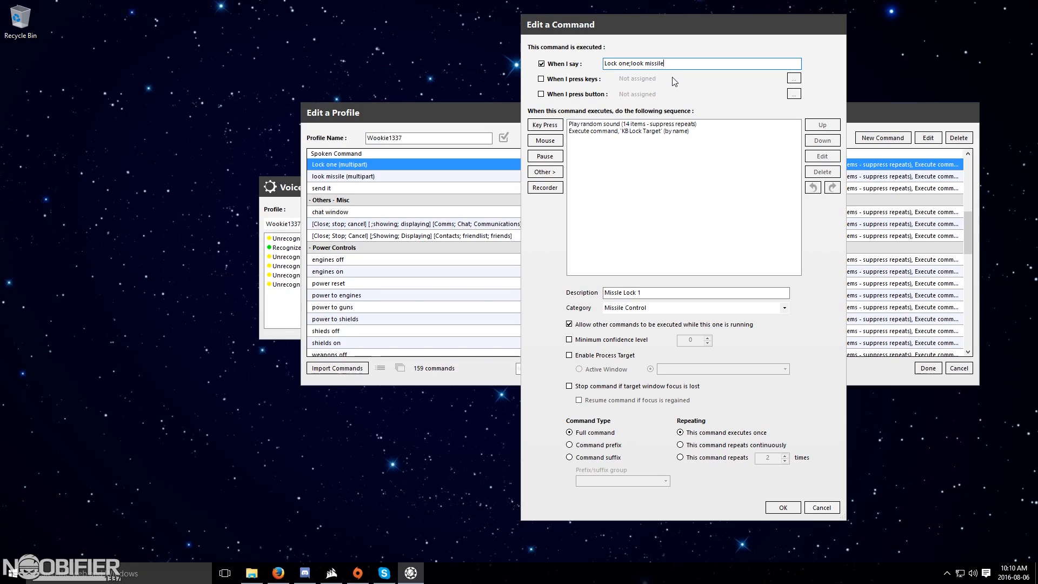
{"action": "type", "text": ";lock"}
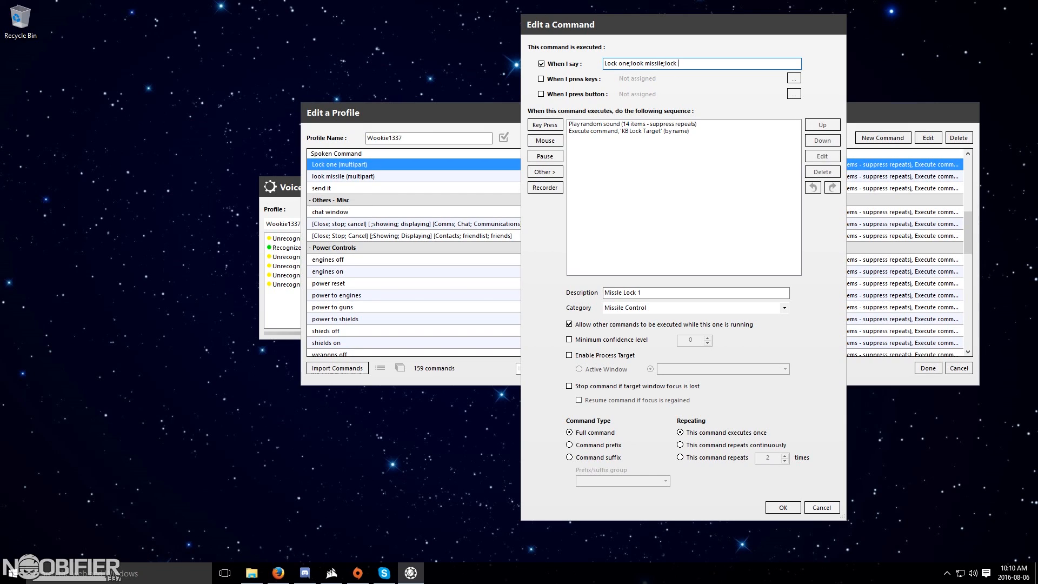
{"action": "type", "text": "missile"}
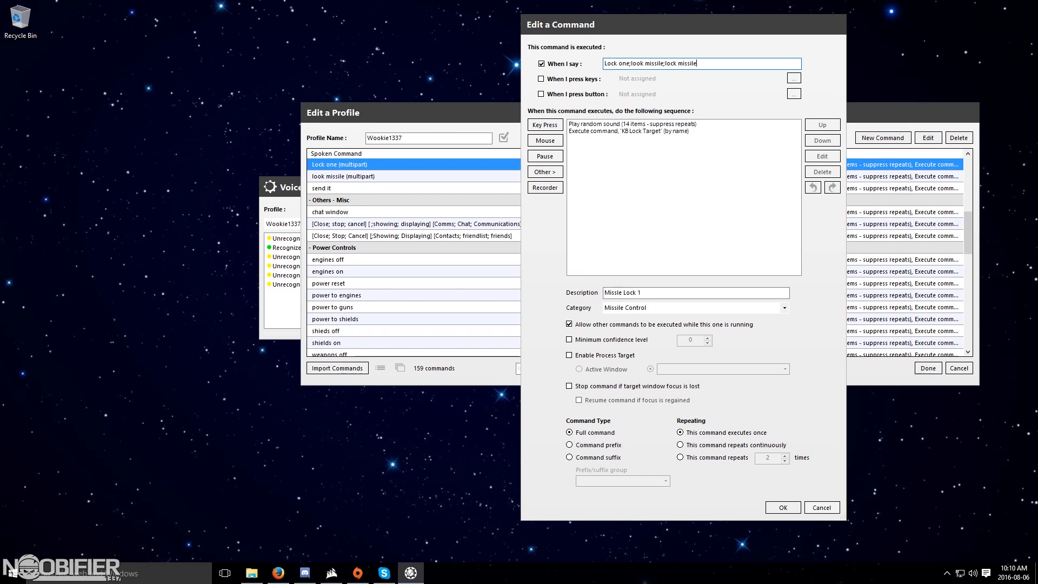
{"action": "left_click", "coordinate": [782, 508]}
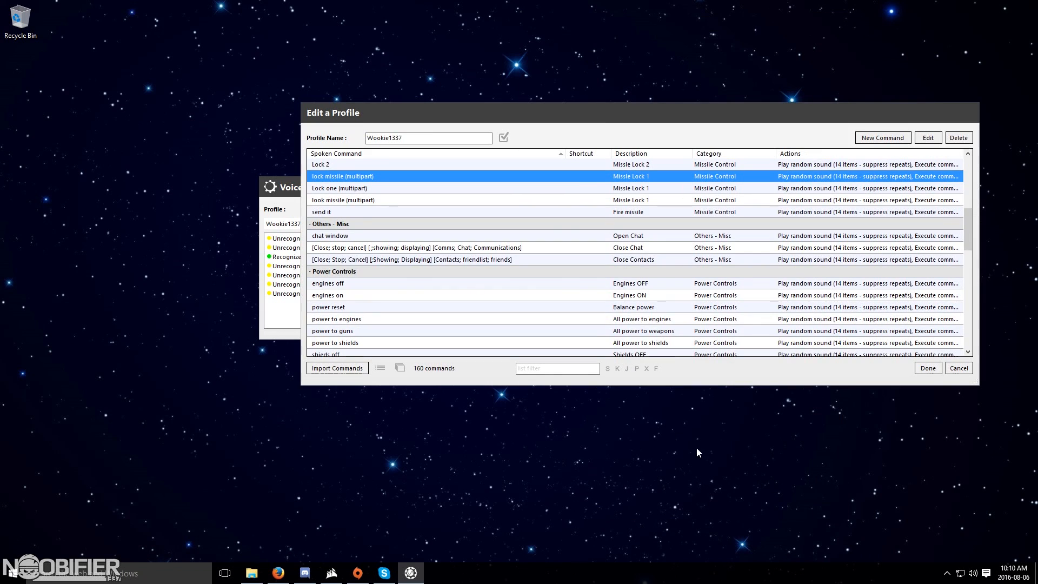
Step: Close the profile editor with Done so 'look missile' is recognized at 100 and 96 confidence
{"action": "left_click", "coordinate": [927, 367]}
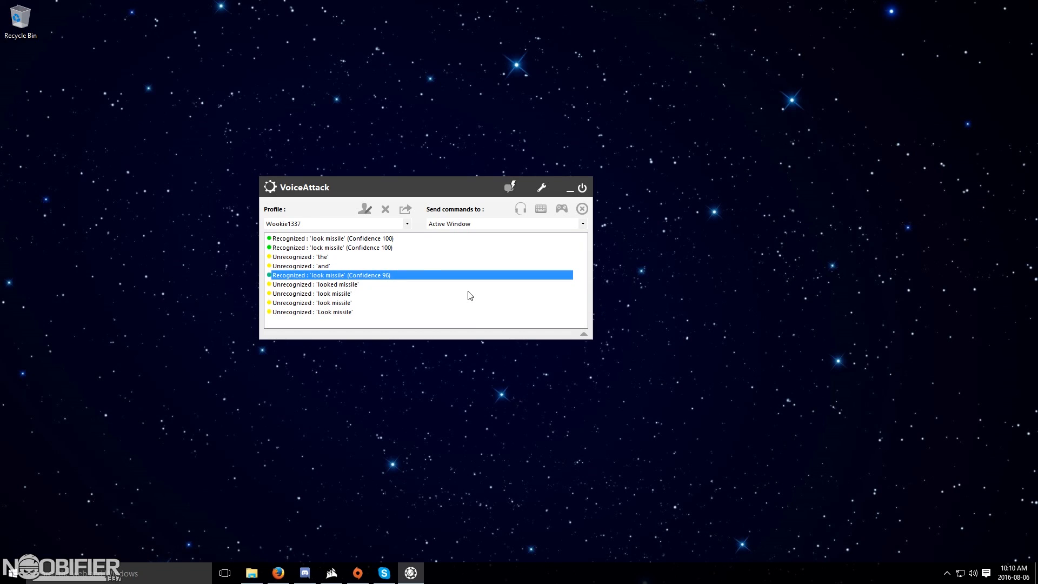
{"action": "mouse_move", "coordinate": [318, 241]}
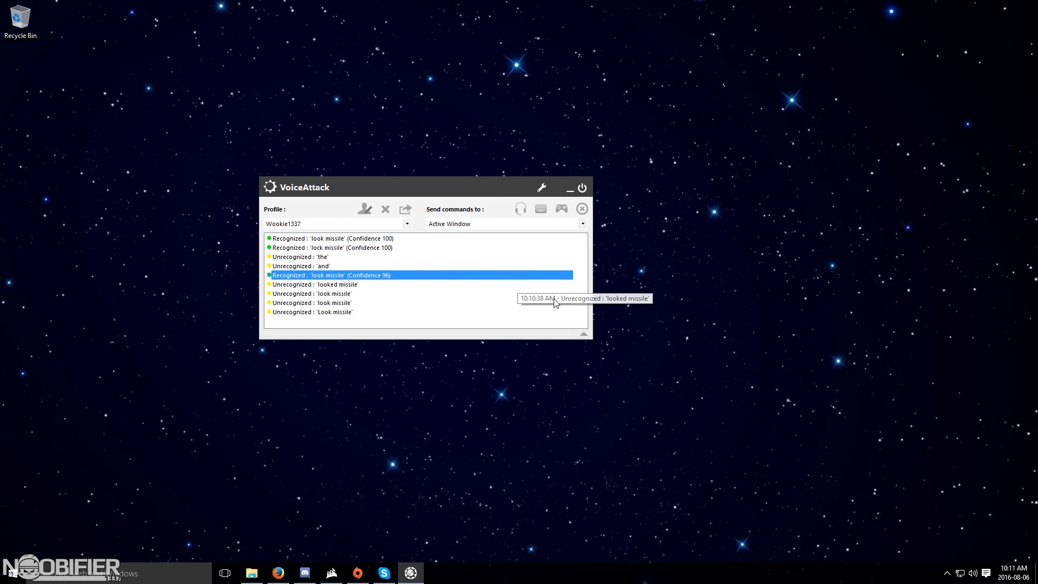
{"action": "mouse_move", "coordinate": [582, 192]}
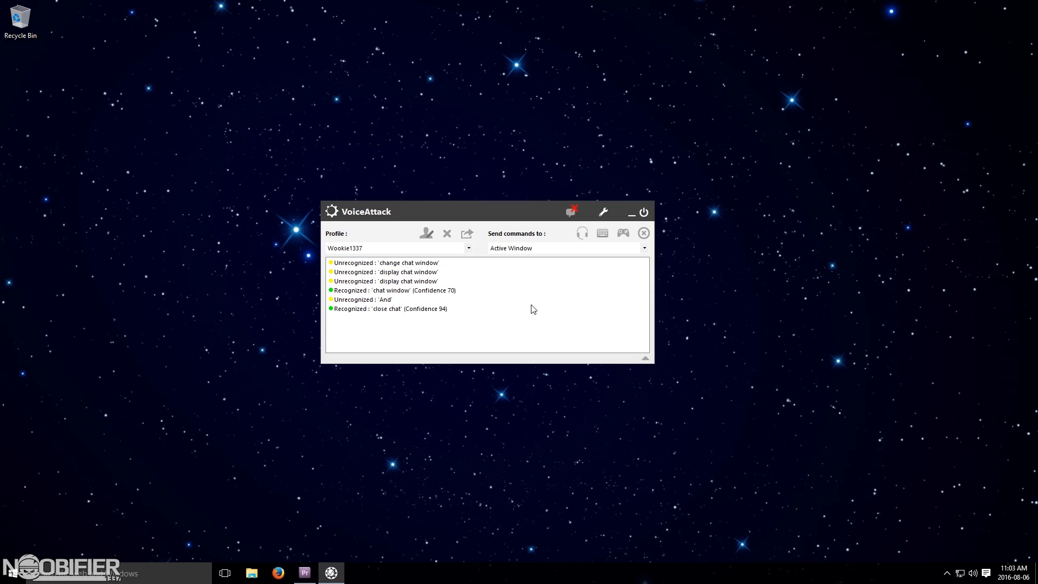
Step: Open the 'chat window' command and start retyping its spoken phrase as 'Displ'
{"action": "left_click", "coordinate": [601, 211]}
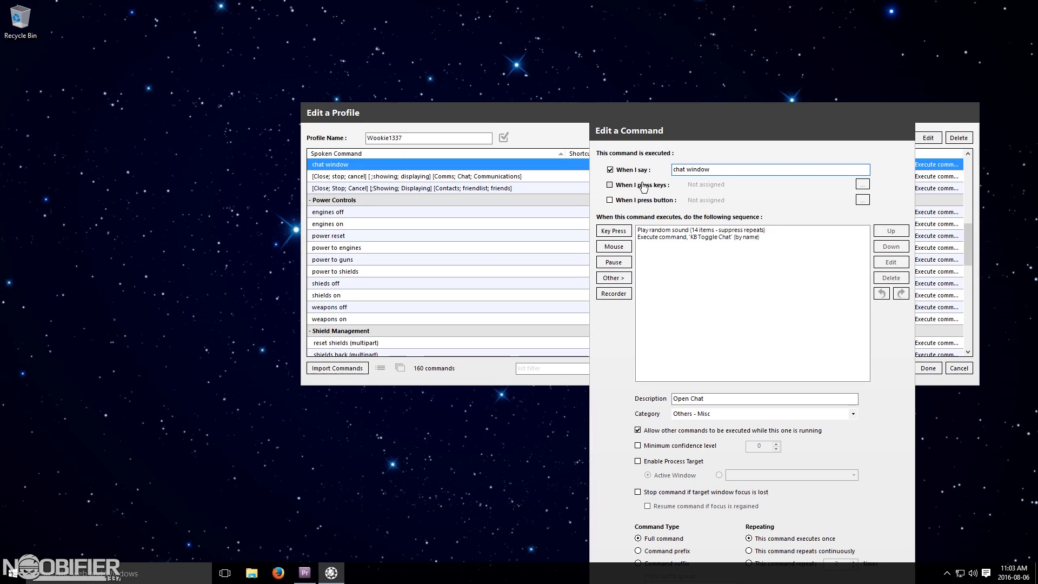
{"action": "type", "text": "Displ"}
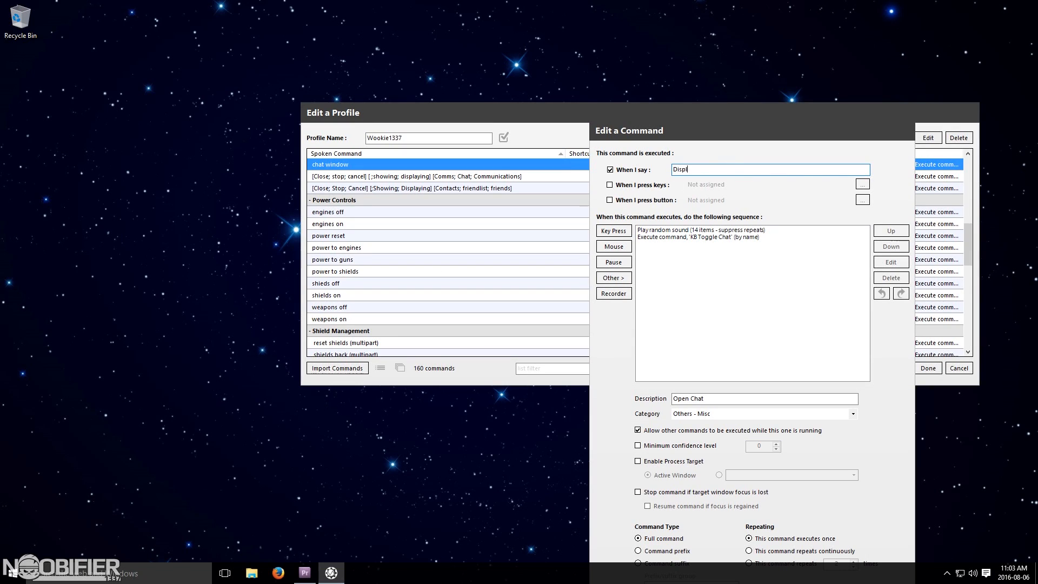